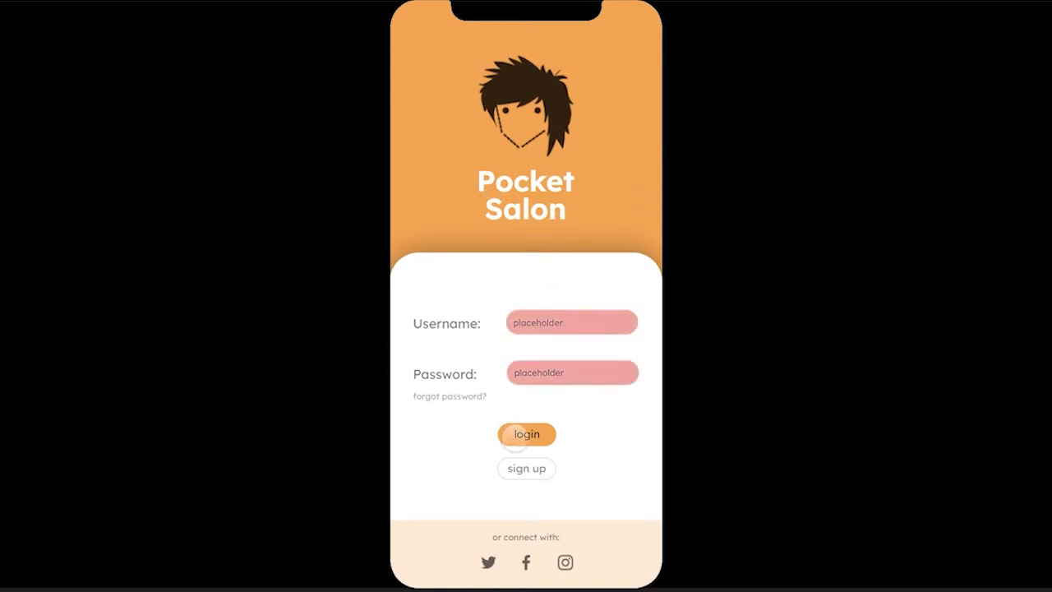
Enter the login credentials ('asdf') and continue to the Create an account screen.
{"action": "type", "text": "asdf"}
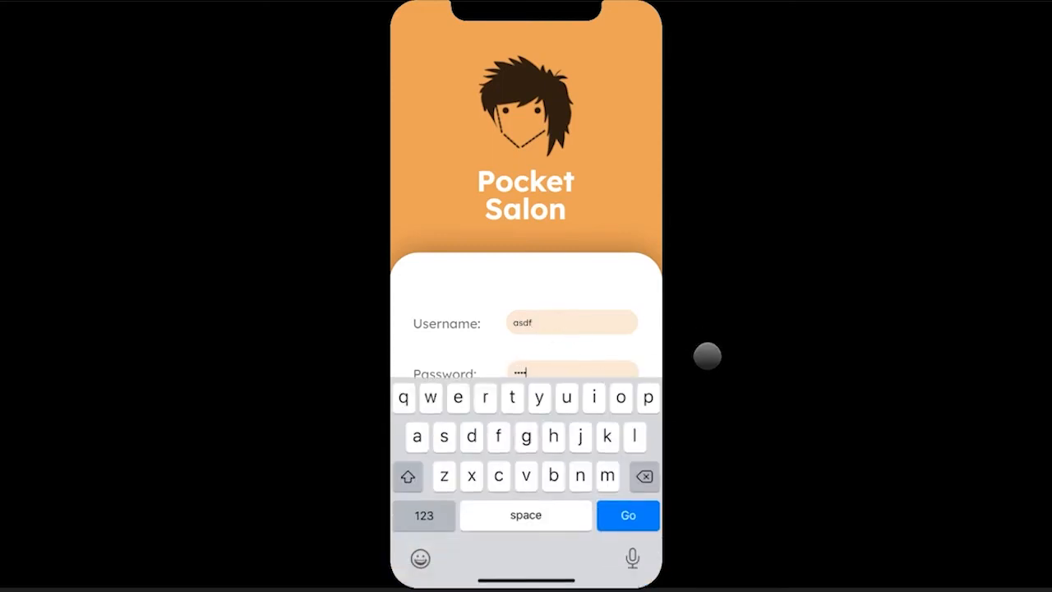
{"action": "left_click", "coordinate": [627, 516]}
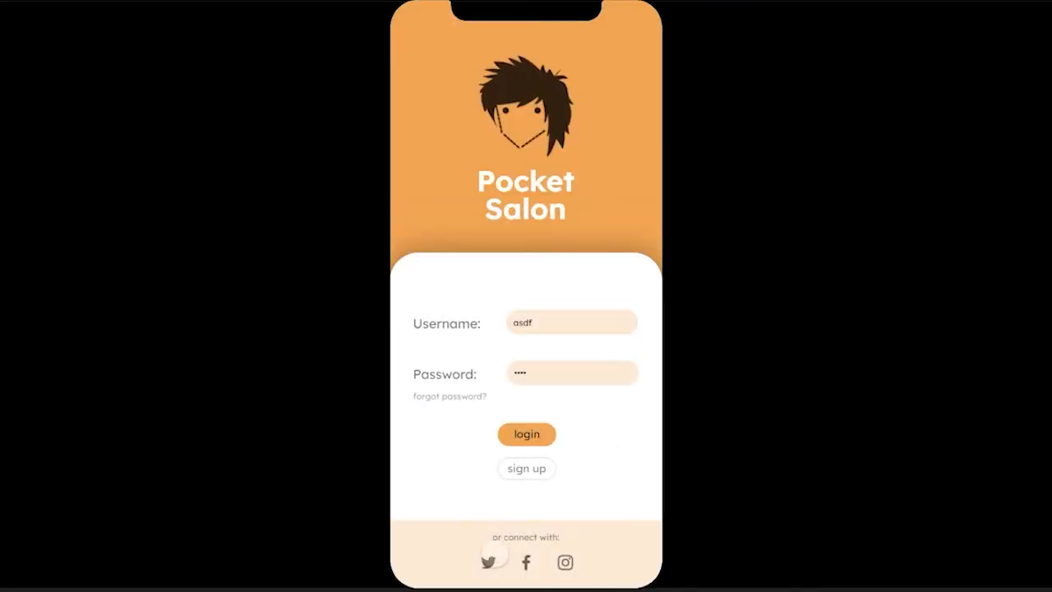
{"action": "left_click", "coordinate": [526, 467]}
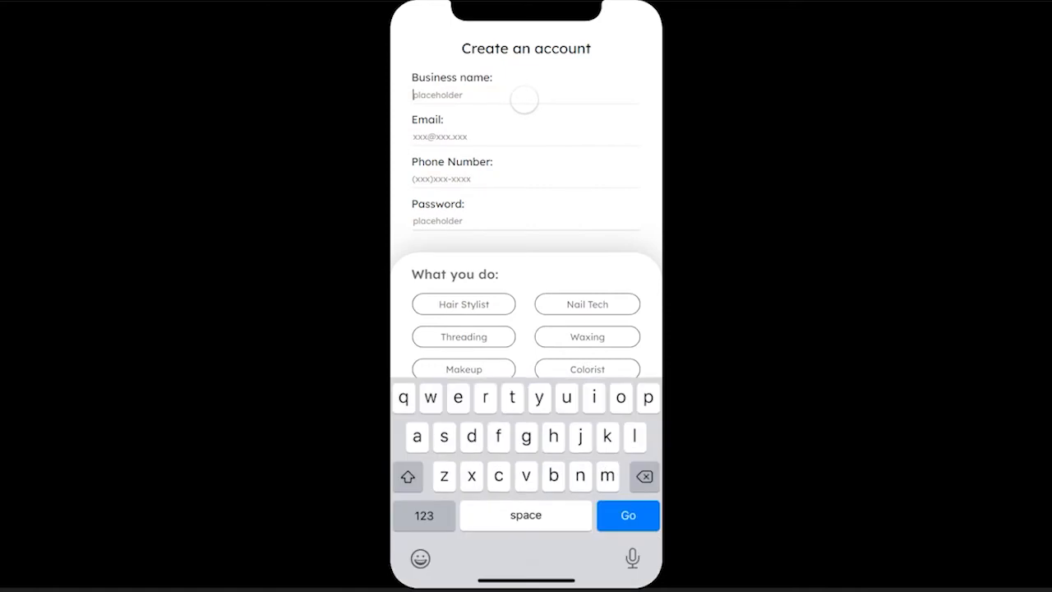
Fill in the business details, choose Hair Stylist, Nail Tech, Threading and Waxing, and submit the new account.
{"action": "left_click", "coordinate": [526, 177]}
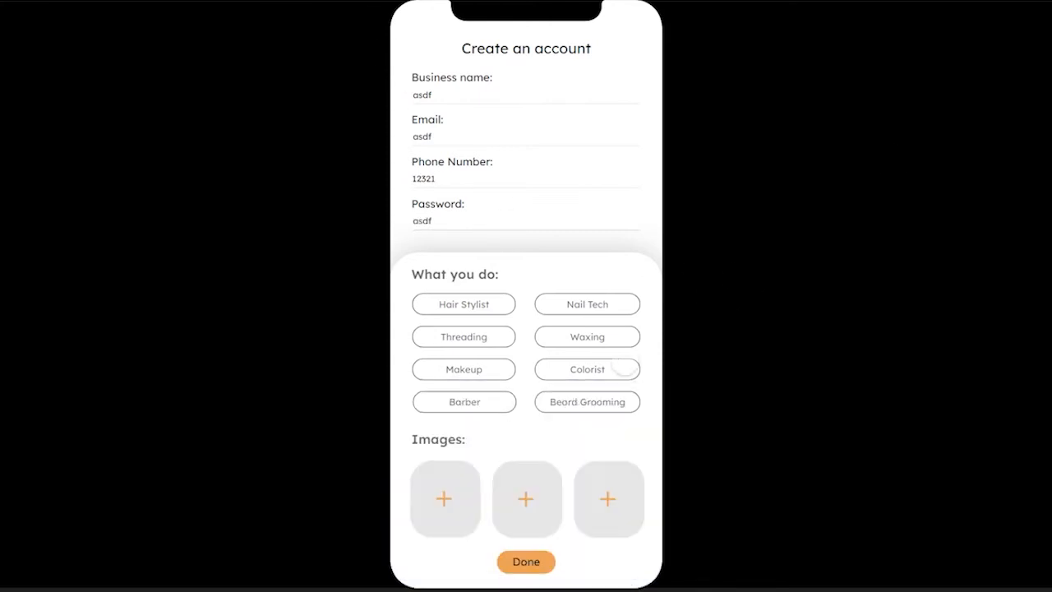
{"action": "left_click", "coordinate": [463, 335]}
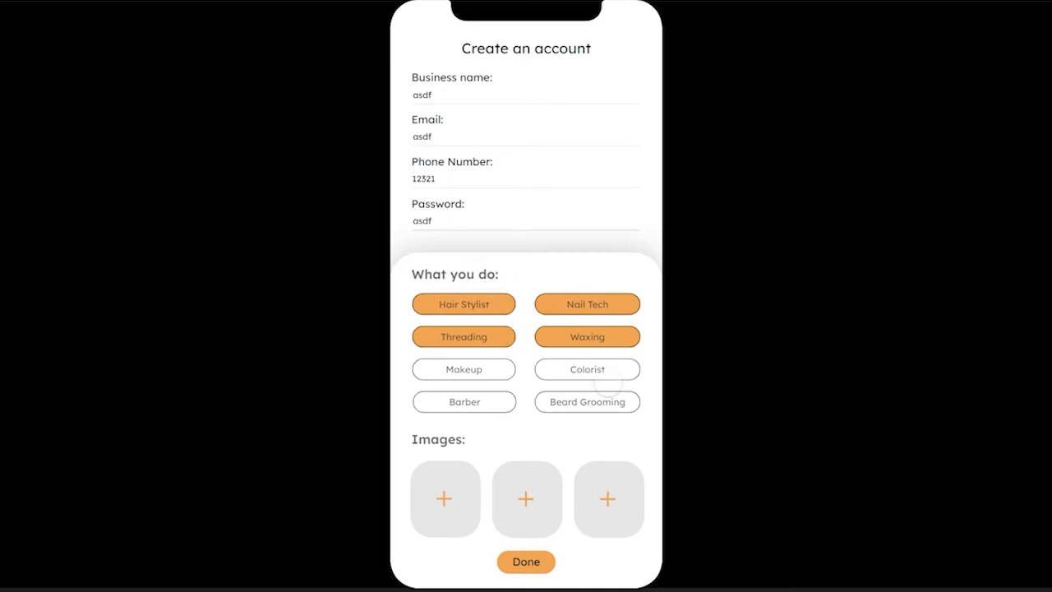
{"action": "left_click", "coordinate": [526, 562]}
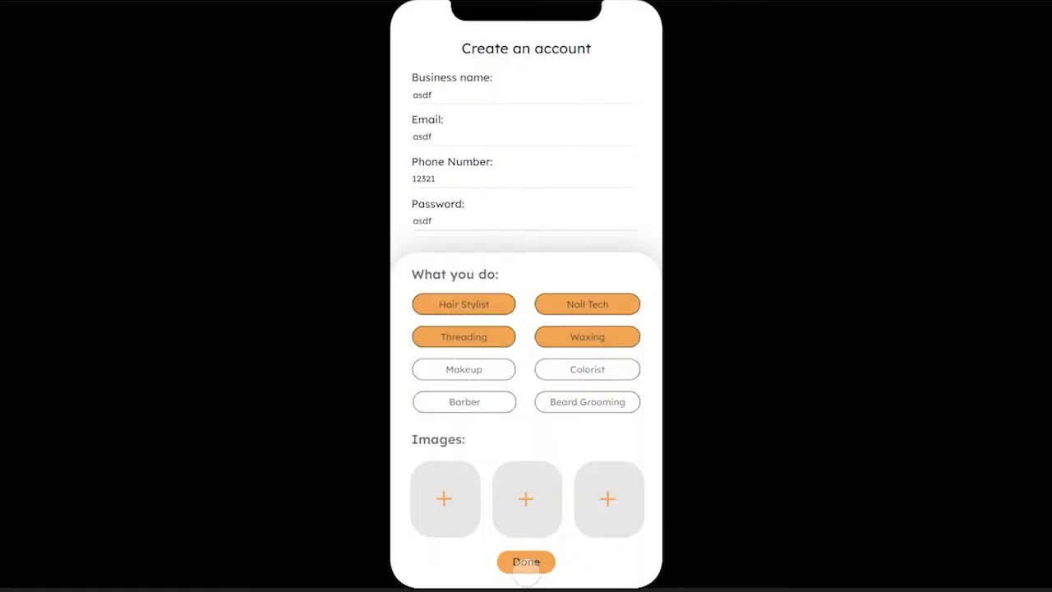
{"action": "left_click", "coordinate": [526, 562]}
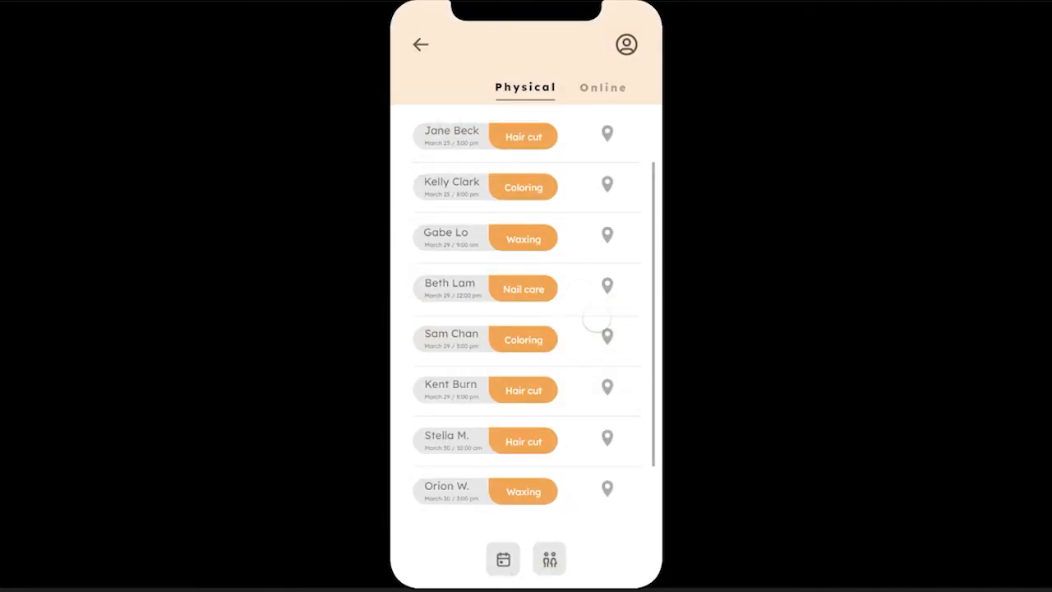
{"action": "left_click", "coordinate": [601, 87]}
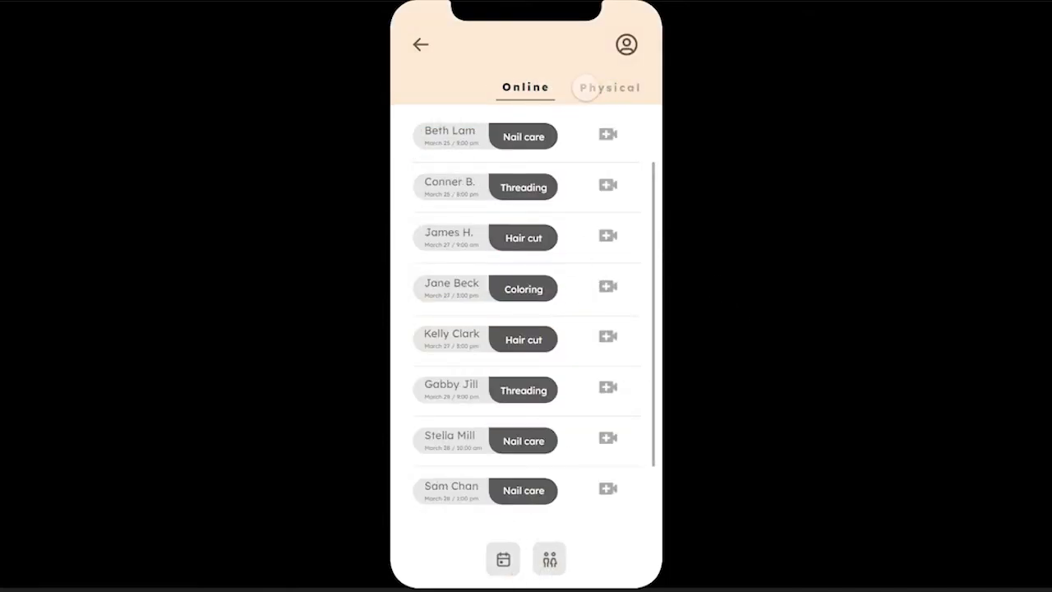
{"action": "left_click", "coordinate": [608, 89]}
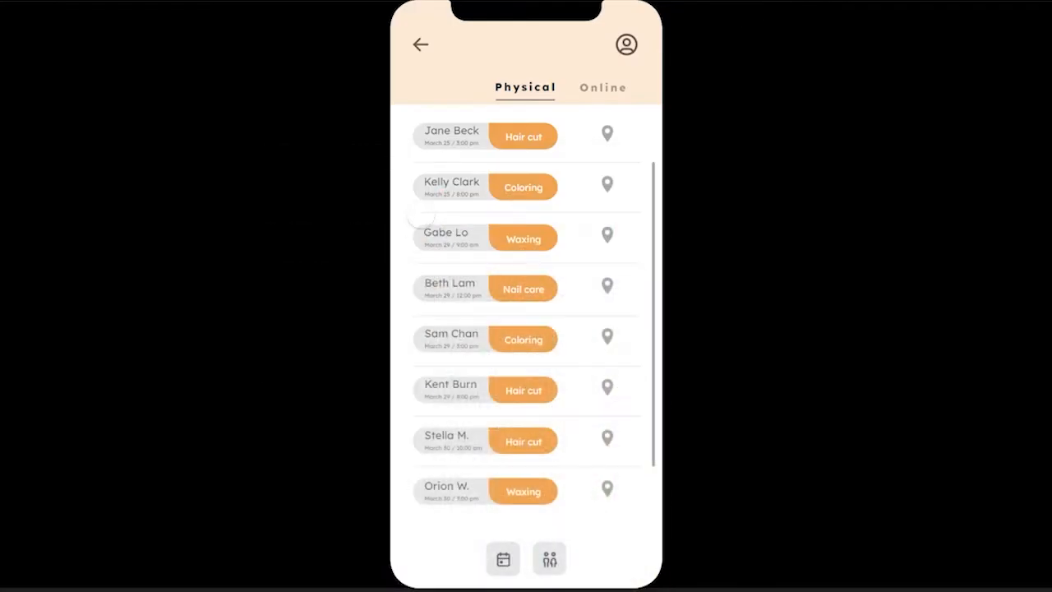
{"action": "left_click", "coordinate": [522, 136]}
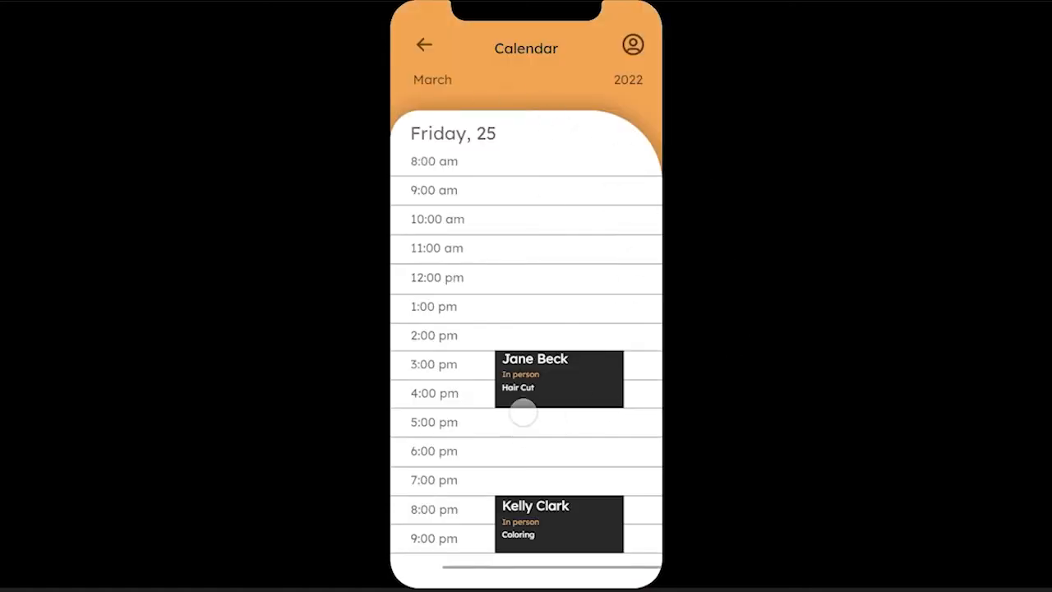
{"action": "mouse_move", "coordinate": [771, 406]}
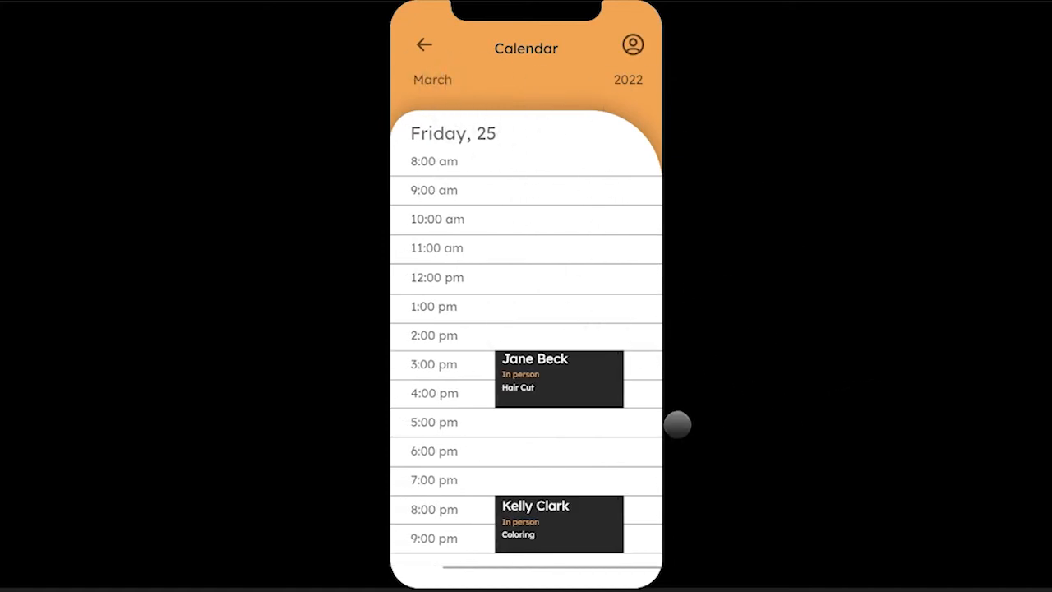
{"action": "left_click", "coordinate": [559, 375]}
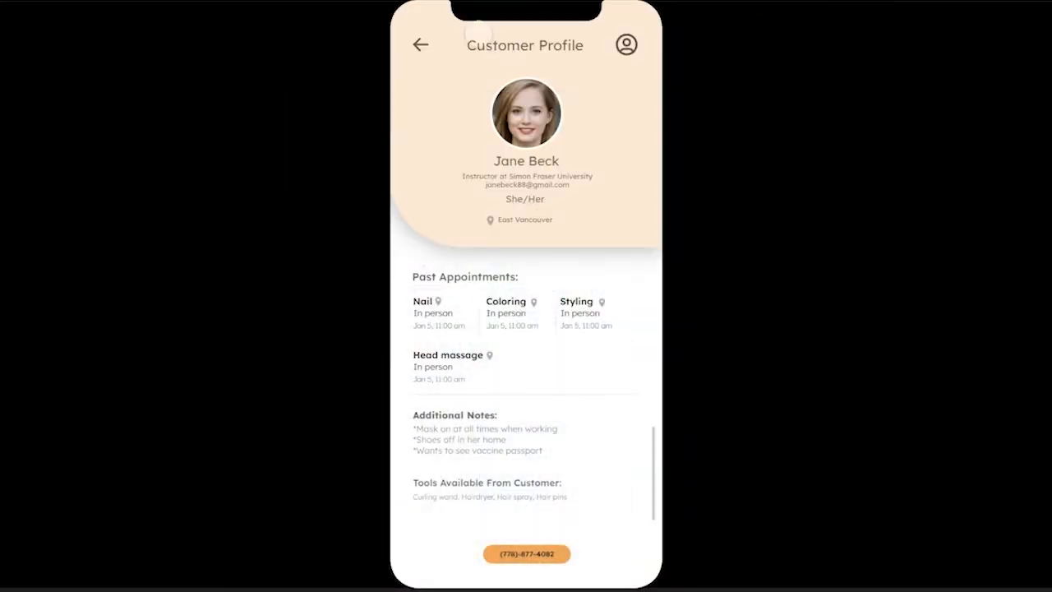
{"action": "left_click", "coordinate": [421, 44]}
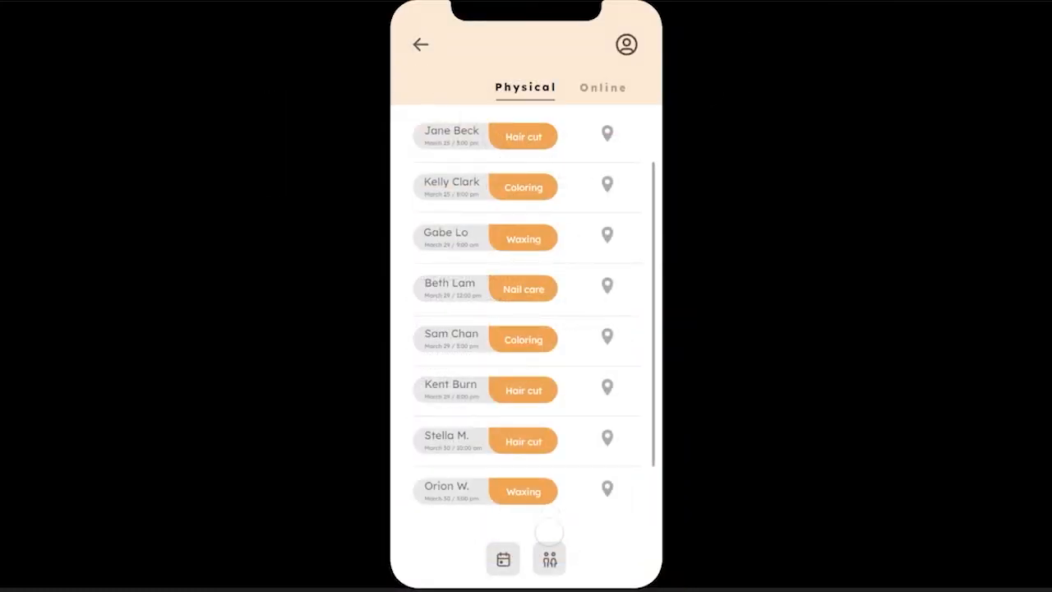
{"action": "left_click", "coordinate": [549, 559]}
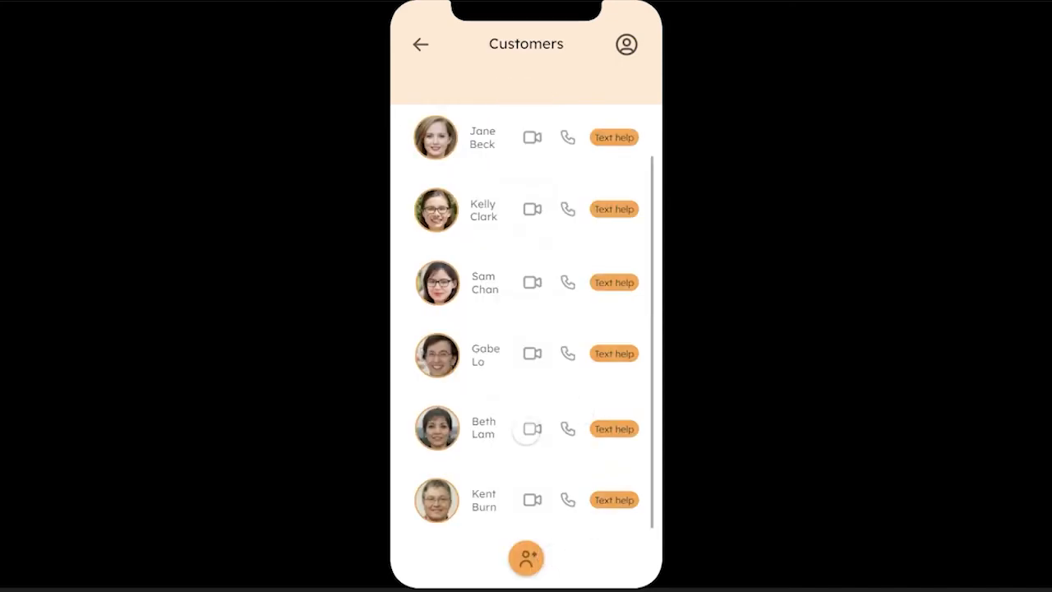
{"action": "left_click", "coordinate": [613, 138]}
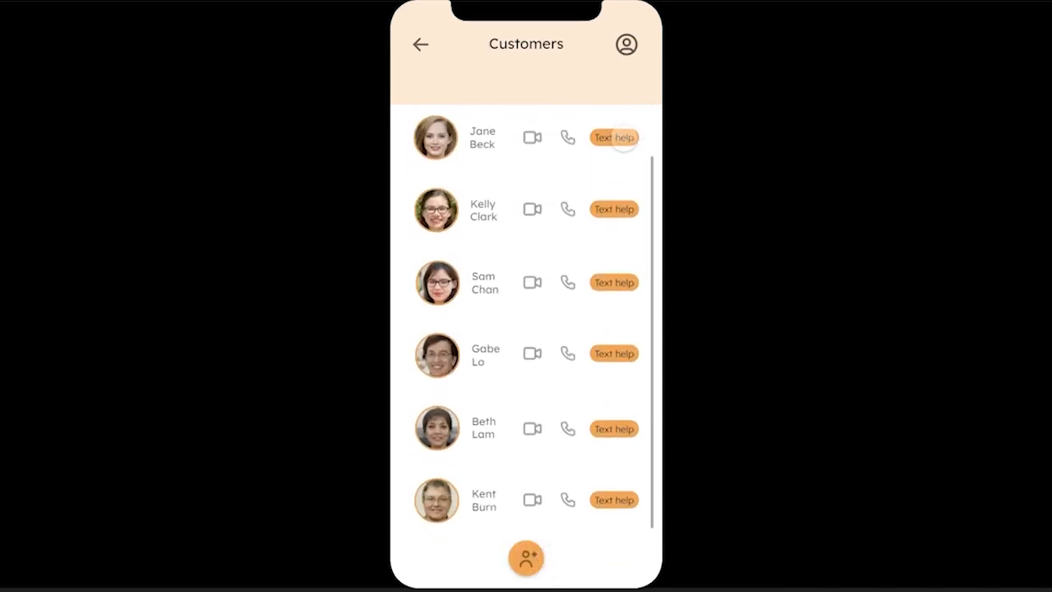
{"action": "left_click", "coordinate": [613, 138]}
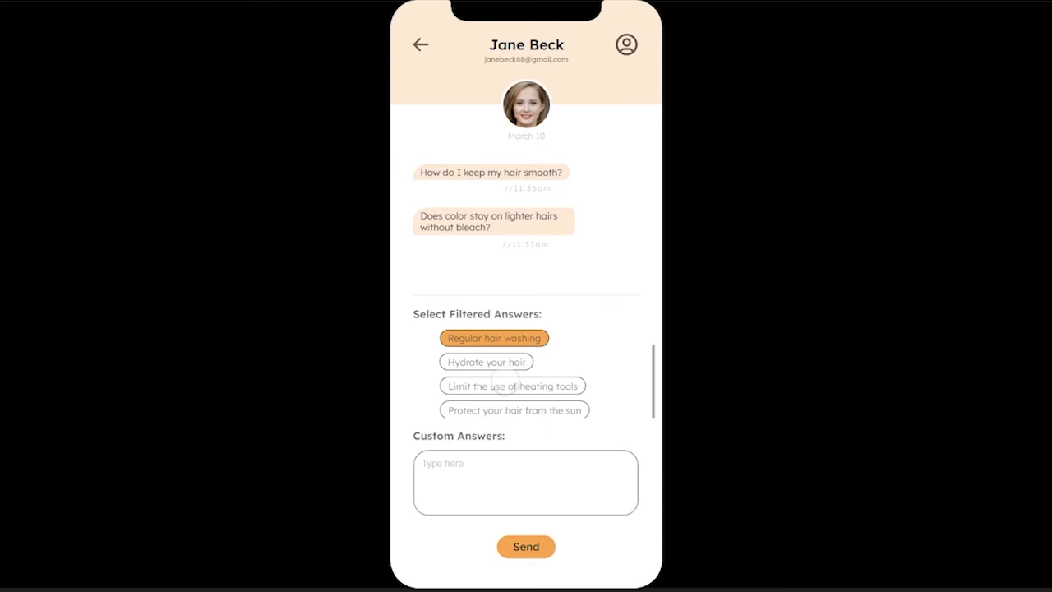
{"action": "left_click", "coordinate": [486, 361]}
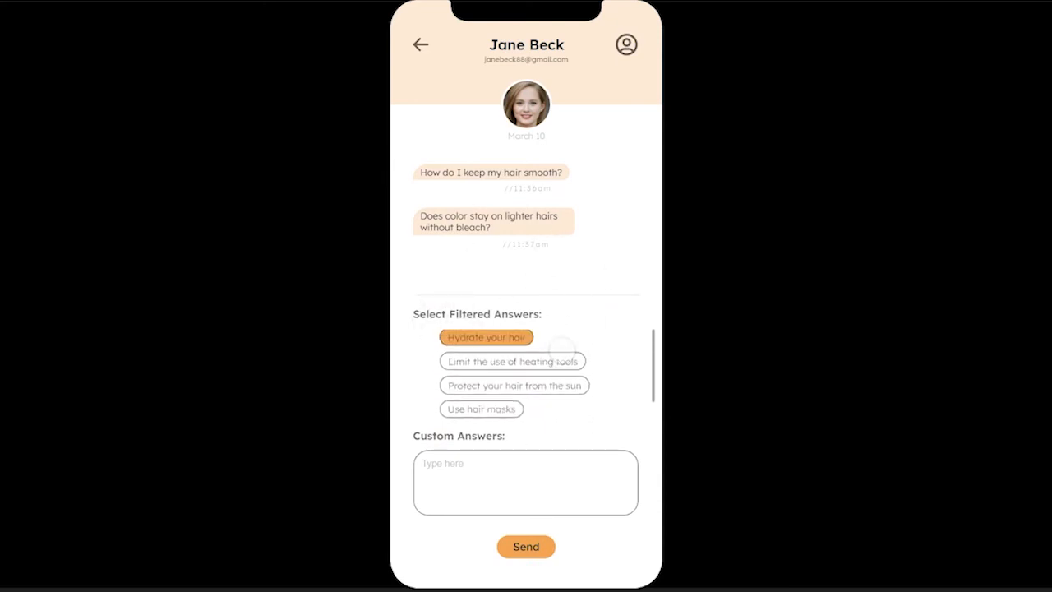
{"action": "left_click", "coordinate": [526, 482]}
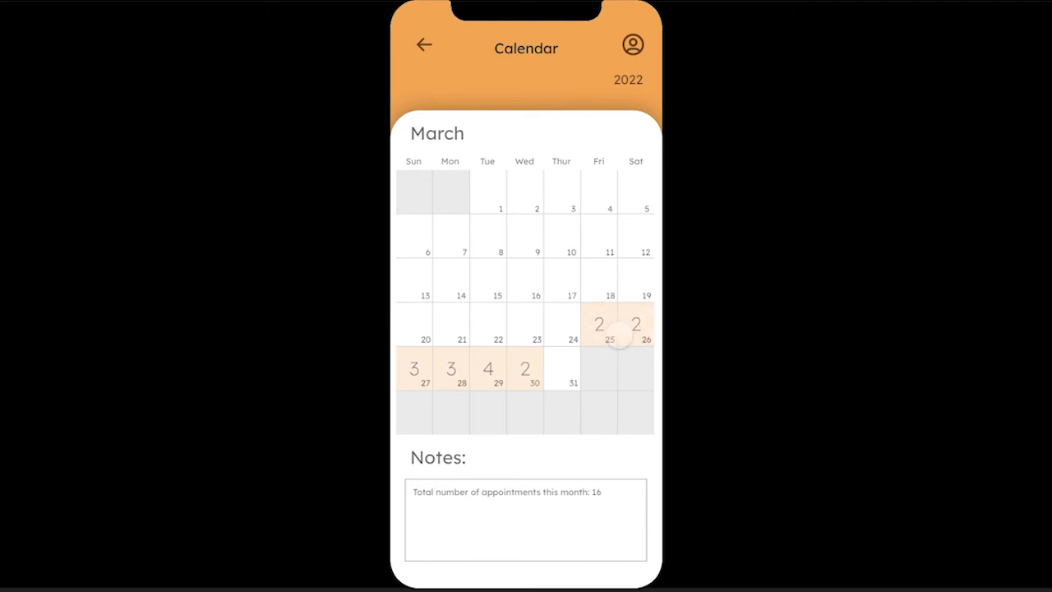
{"action": "mouse_move", "coordinate": [661, 517]}
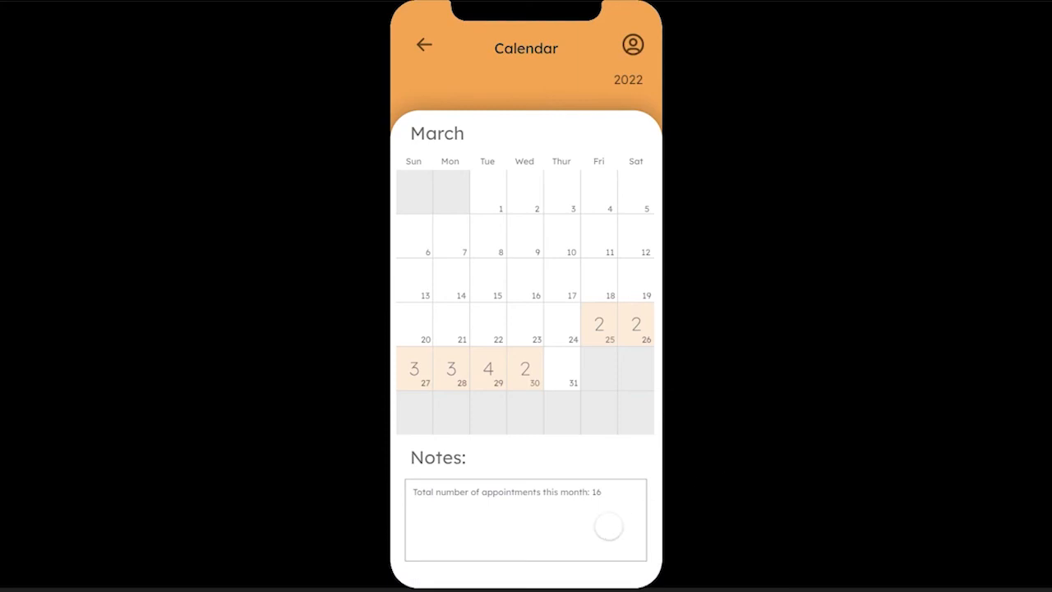
Start writing in the March 2022 monthly notes field with the keyboard up.
{"action": "left_click", "coordinate": [526, 517]}
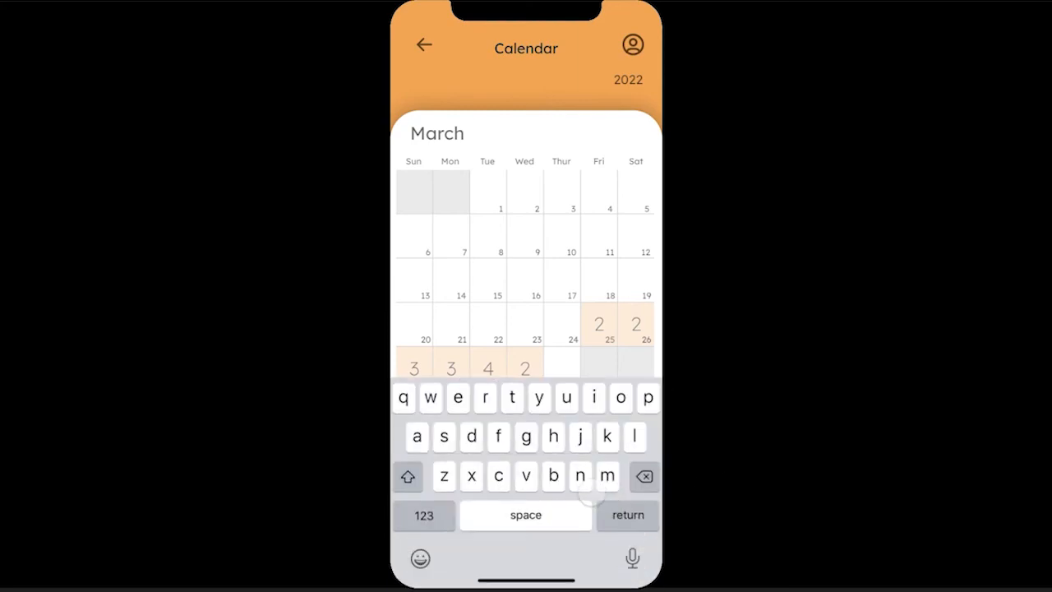